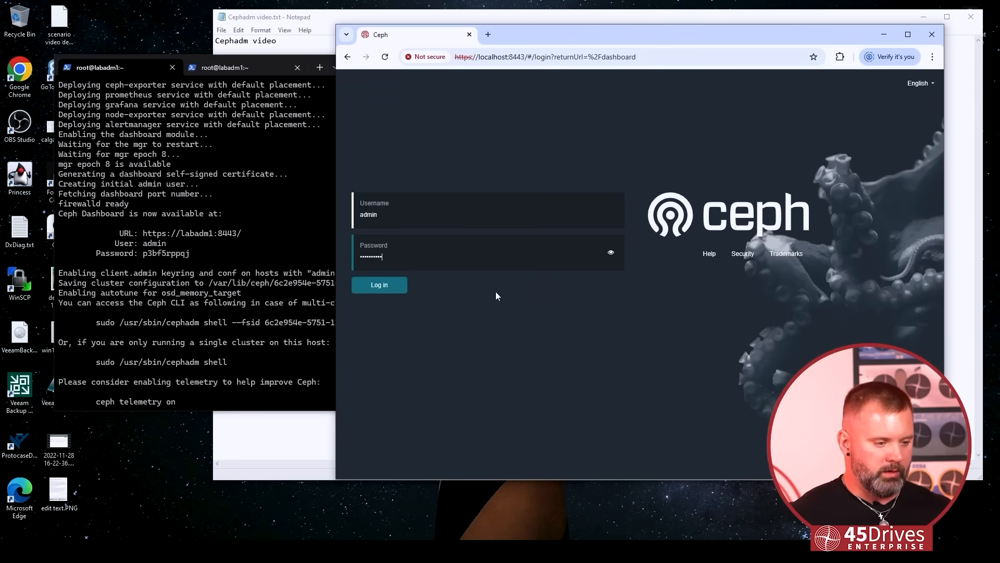
# Sign in to the Ceph Dashboard to reach the host list of six labadm nodes
pyautogui.click(380, 284)
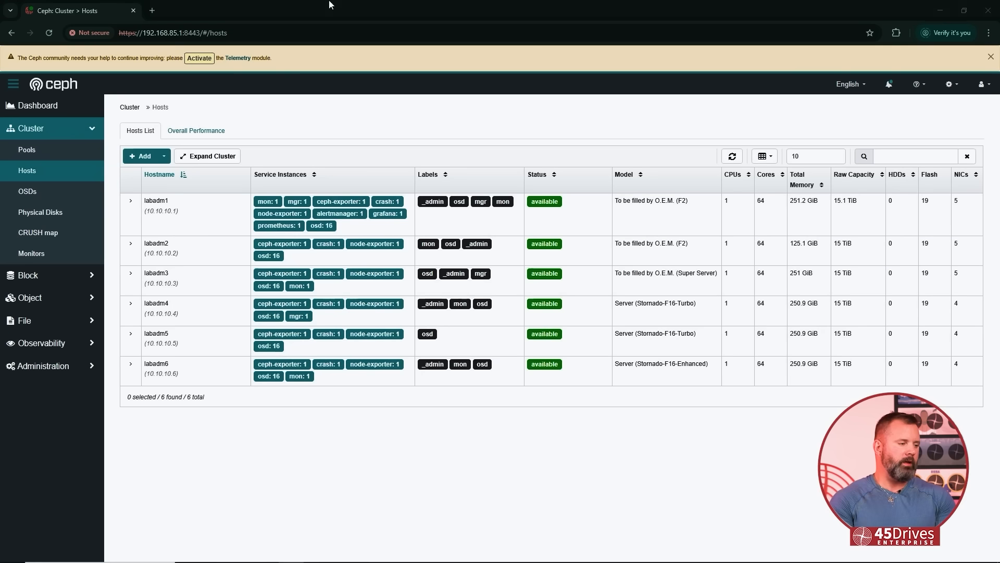
# Bring up part 4.txt with the fio commands and five-node speeds beside the ceph -s terminal
pyautogui.click(162, 210)
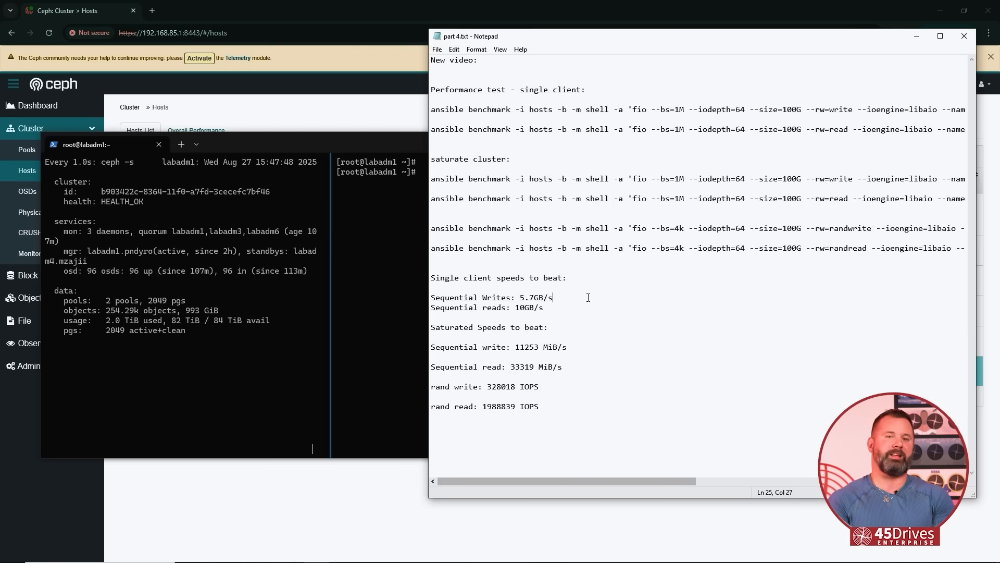
pyautogui.moveTo(591, 311)
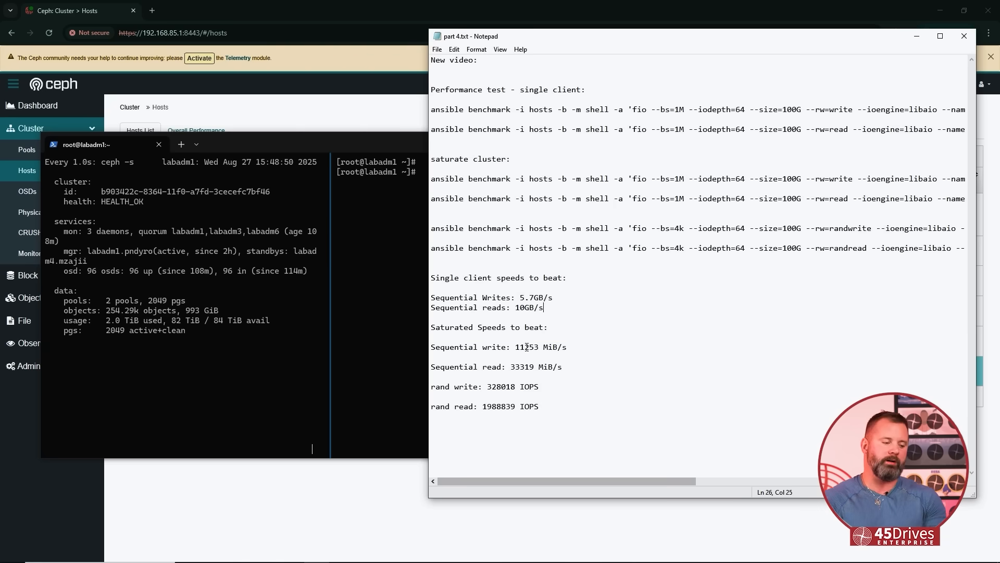
pyautogui.moveTo(569, 409)
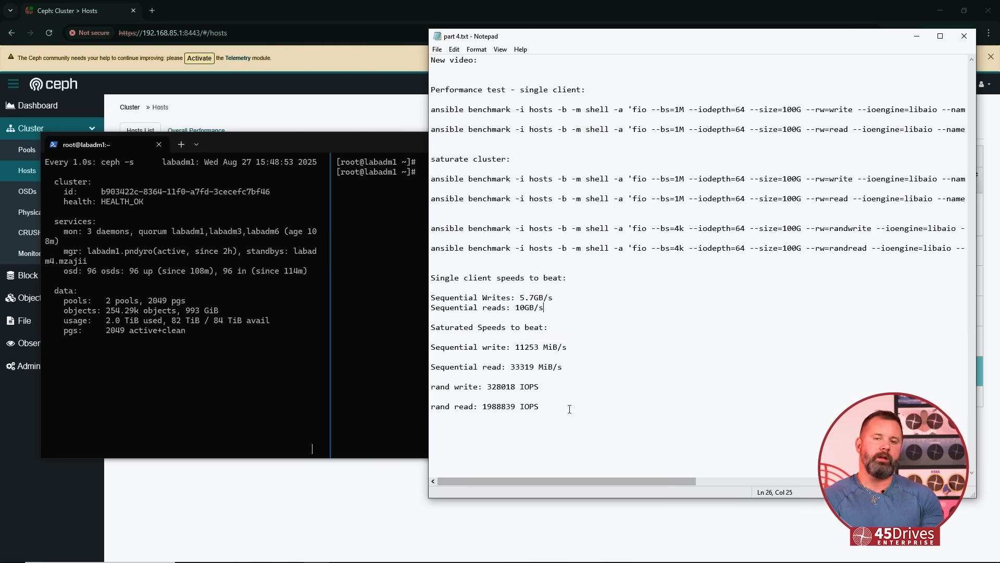
pyautogui.moveTo(643, 365)
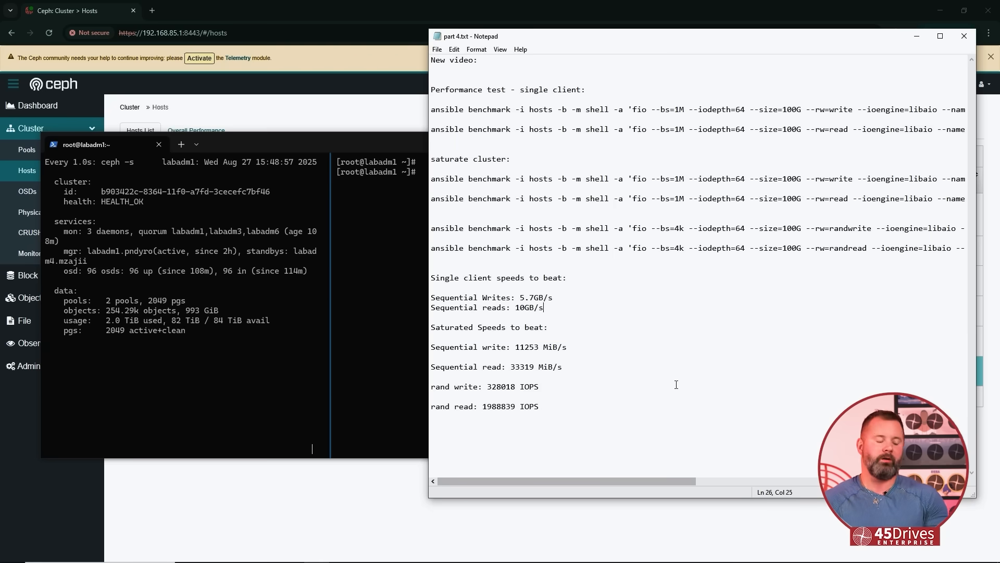
pyautogui.moveTo(739, 375)
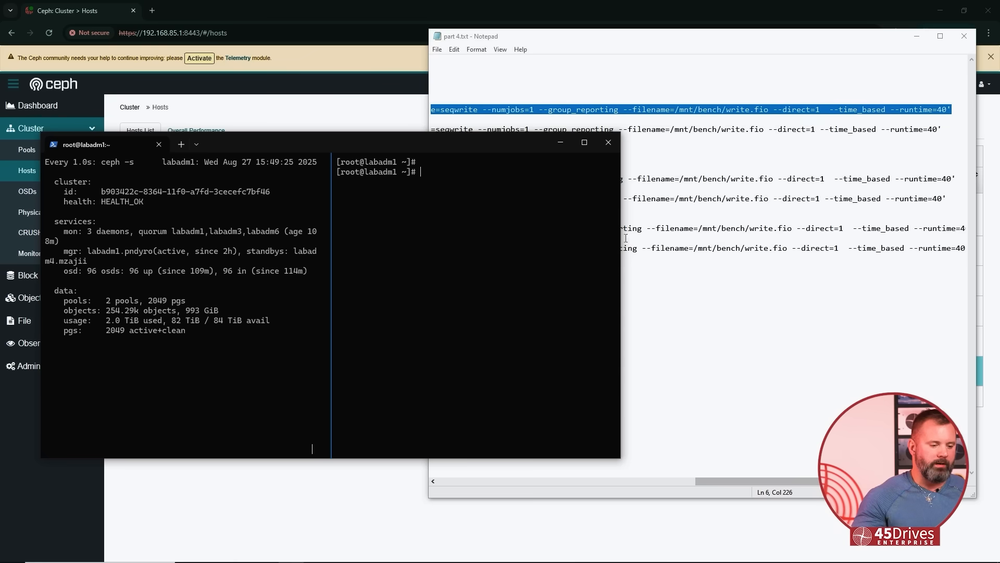
# Change into /mnt/bench on the first node for the 1M sequential write fio test
pyautogui.write('cd')
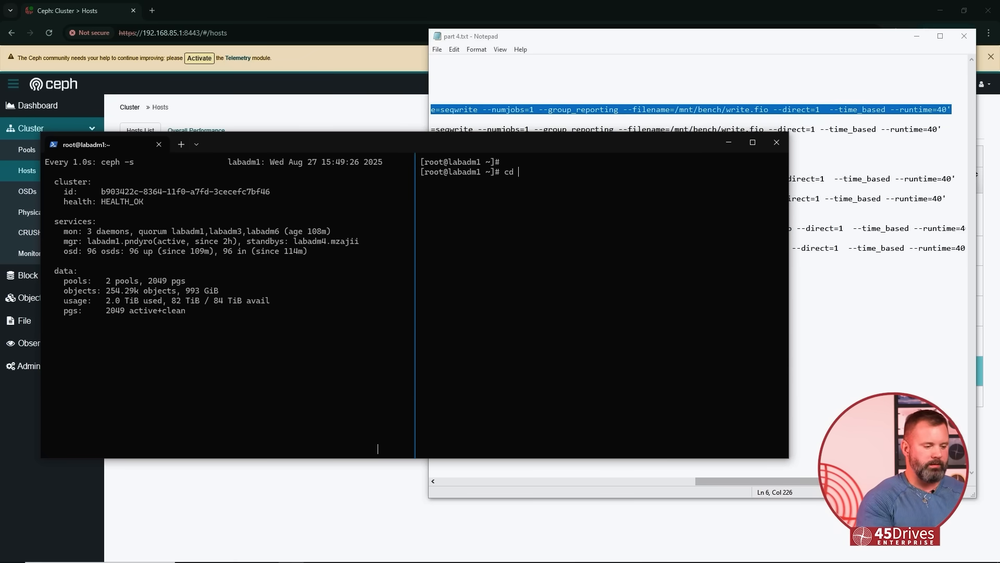
pyautogui.write('/mnt/bench')
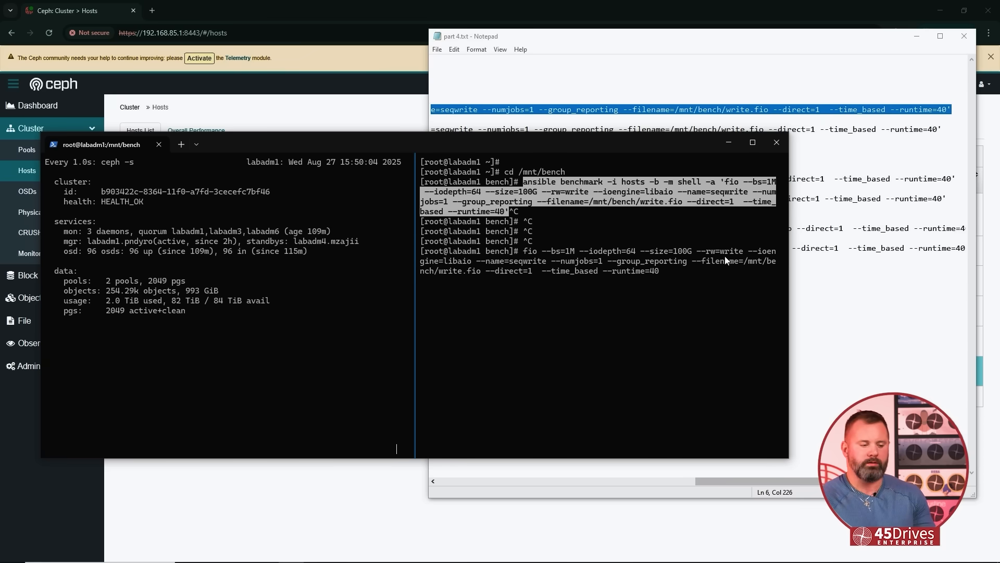
pyautogui.moveTo(603, 292)
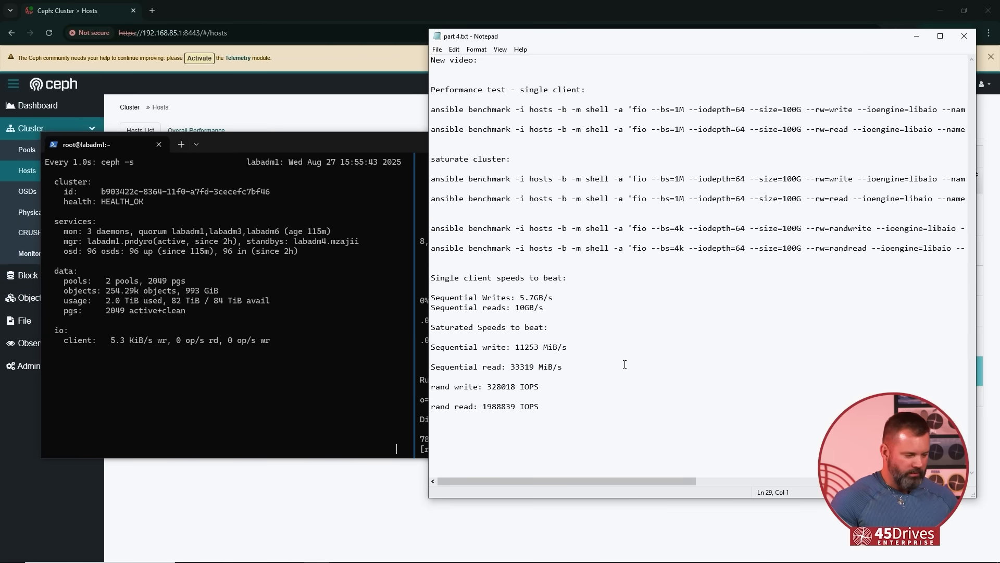
# Add '-- 5.5GB/s' after the 5.7GB/s sequential-writes figure in the notes
pyautogui.click(544, 308)
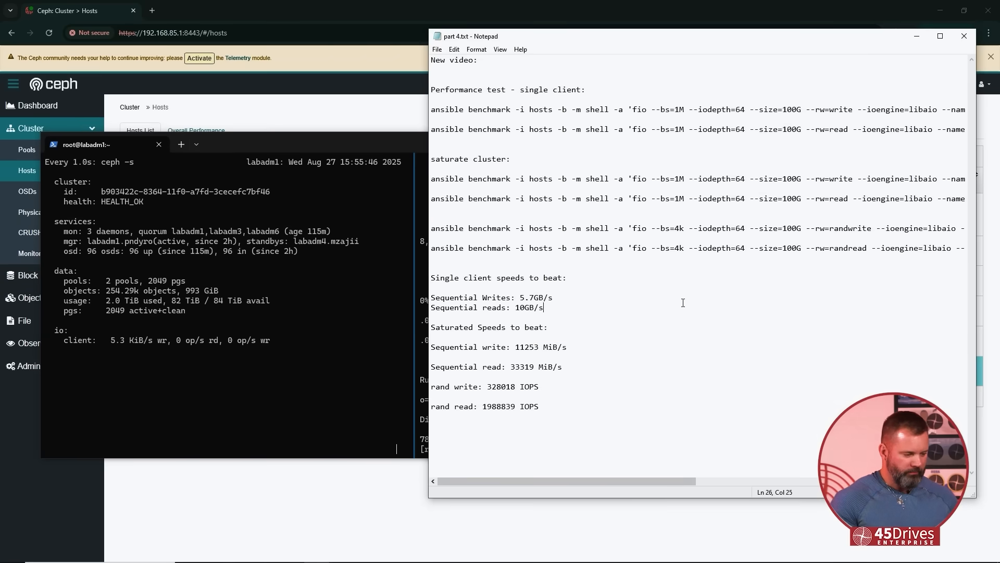
pyautogui.write('--')
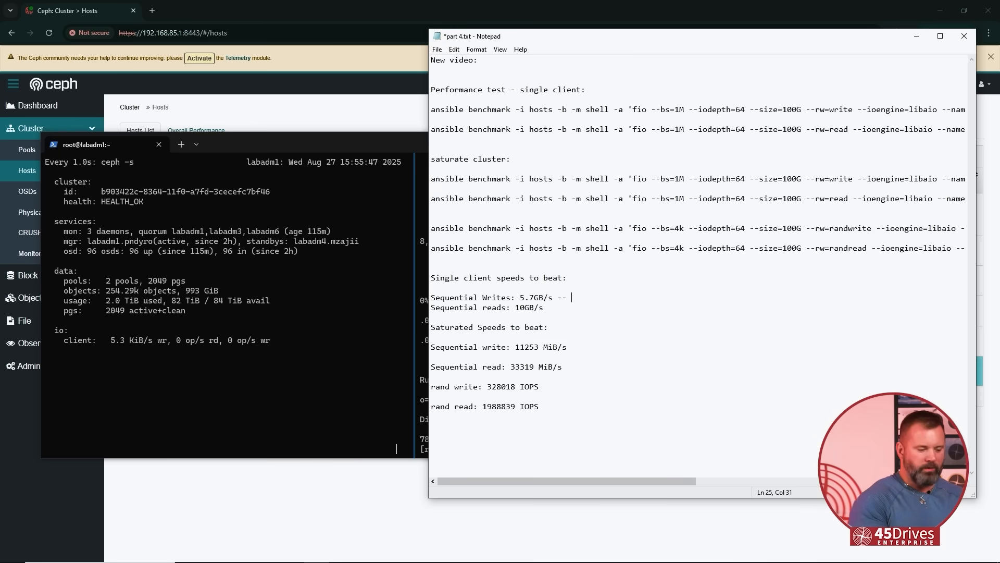
pyautogui.write('5.5')
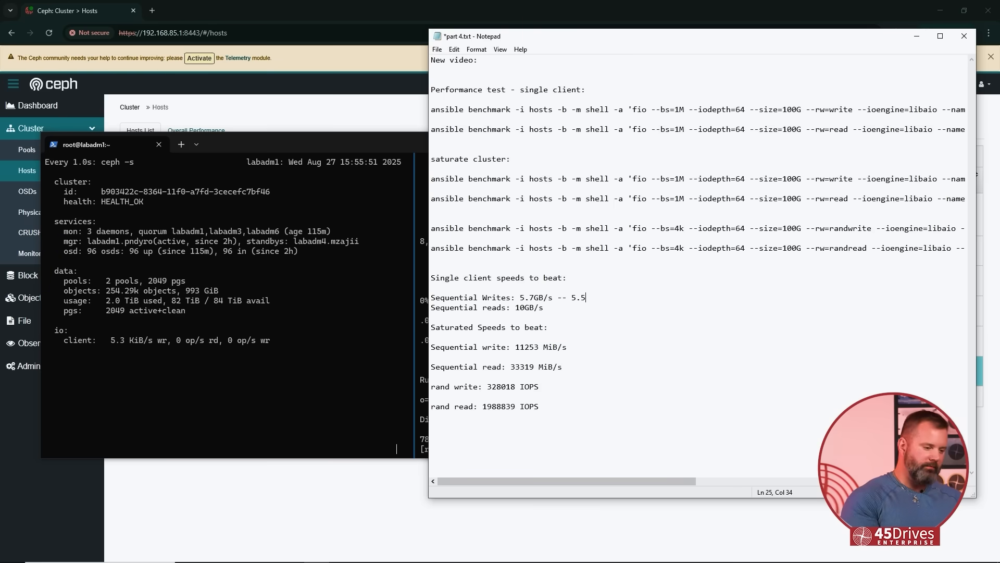
pyautogui.write('GB/s')
pyautogui.click(700, 307)
pyautogui.write(' -- 1.8GB')
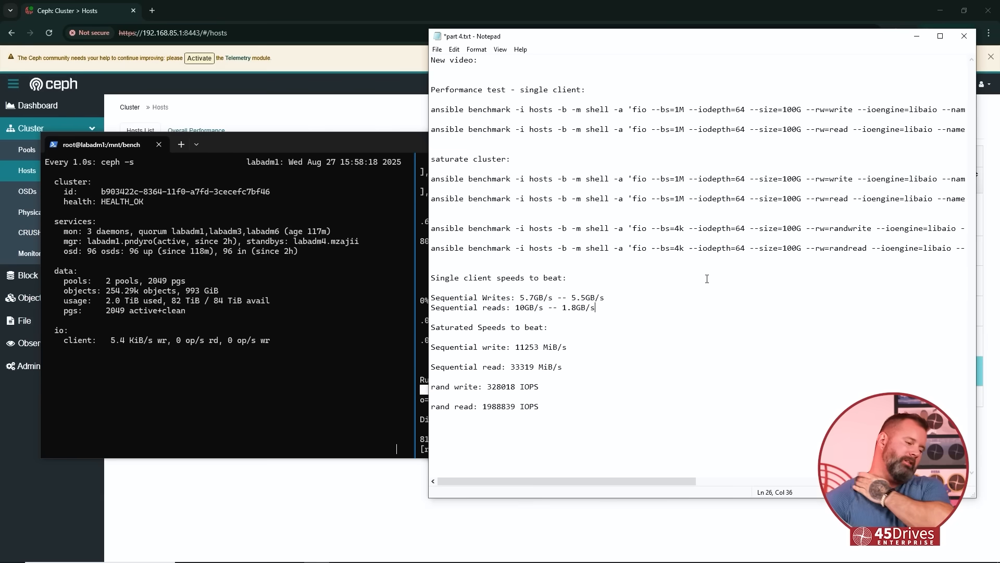
pyautogui.moveTo(629, 223)
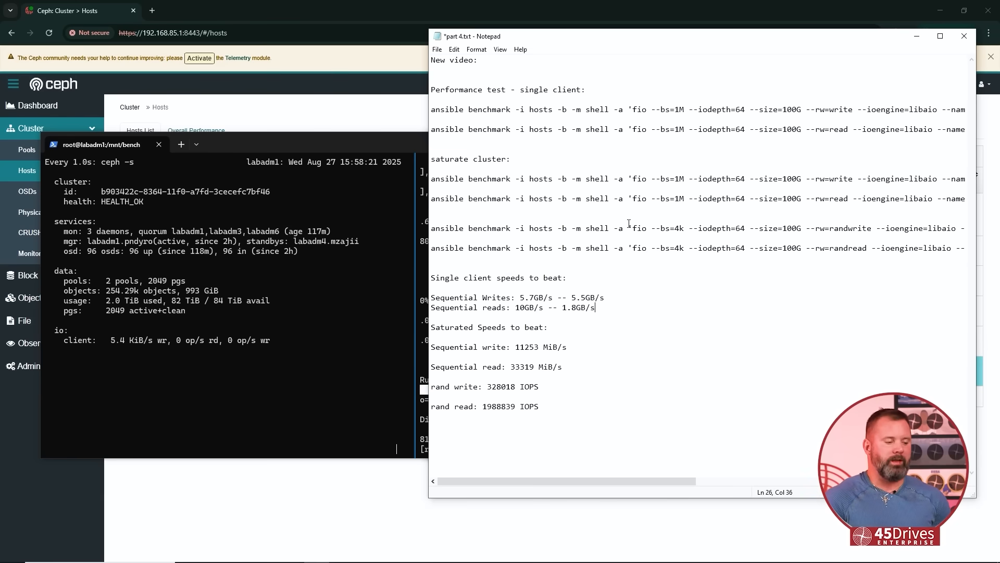
pyautogui.doubleClick(448, 178)
pyautogui.write('cd /etc/ansible/')
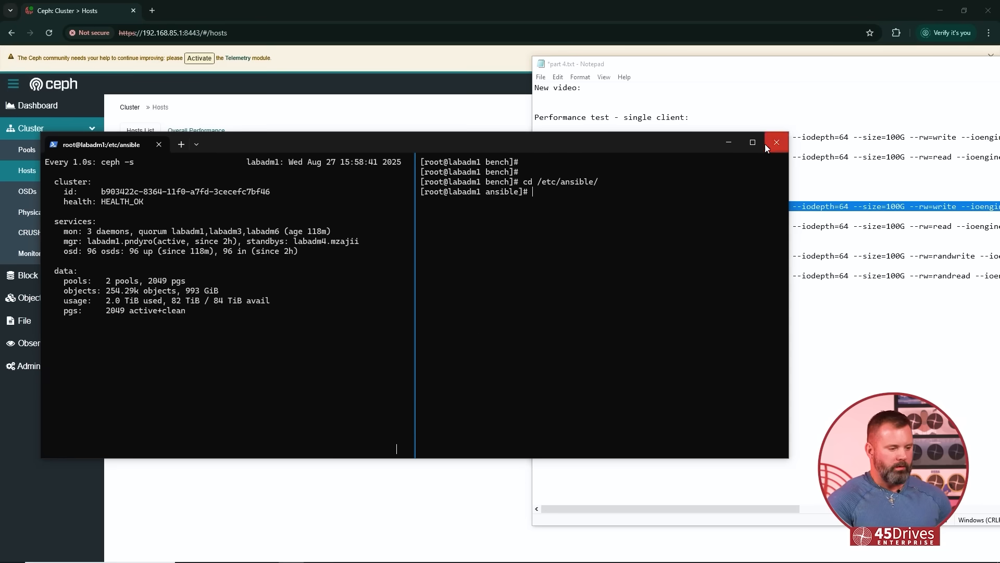
# Launch the ansible all-hosts fio 1M iodepth 64 100G sequential write benchmark
pyautogui.write("ansible benchmark -i hosts -b -m shell -a 'fio --bs=1M --iodepth=64 --size=100G --rw=write --ioengine=libaio --name=seqwrite --numjobs=12 --group_reporting --filename=/mnt/bench/write.fio --direct=1 --time_")
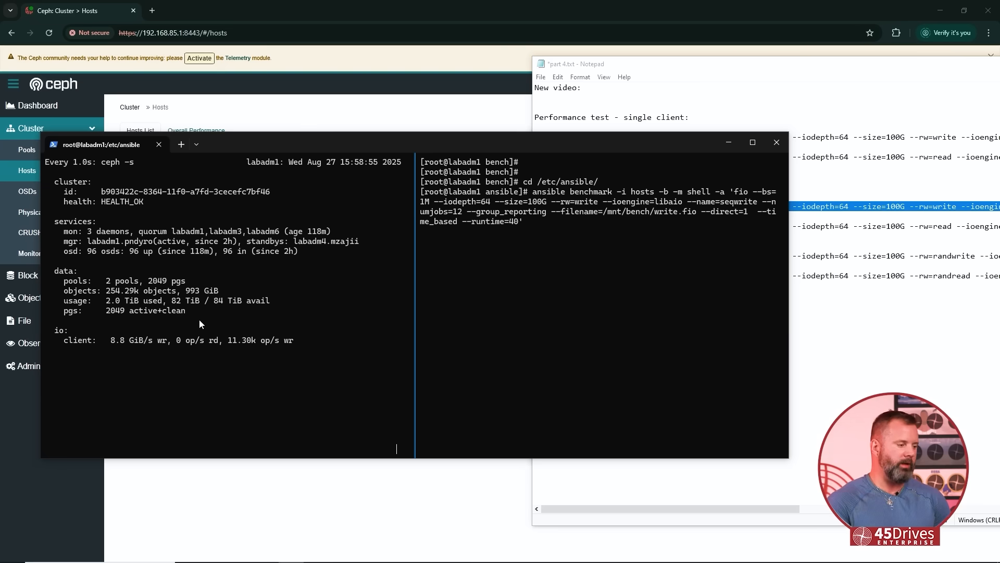
pyautogui.moveTo(272, 301)
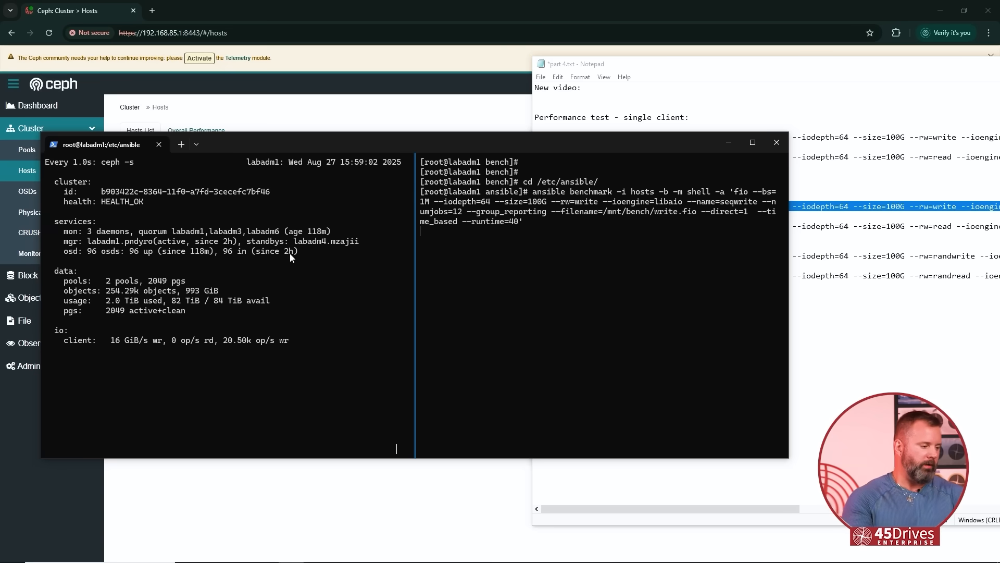
pyautogui.moveTo(350, 287)
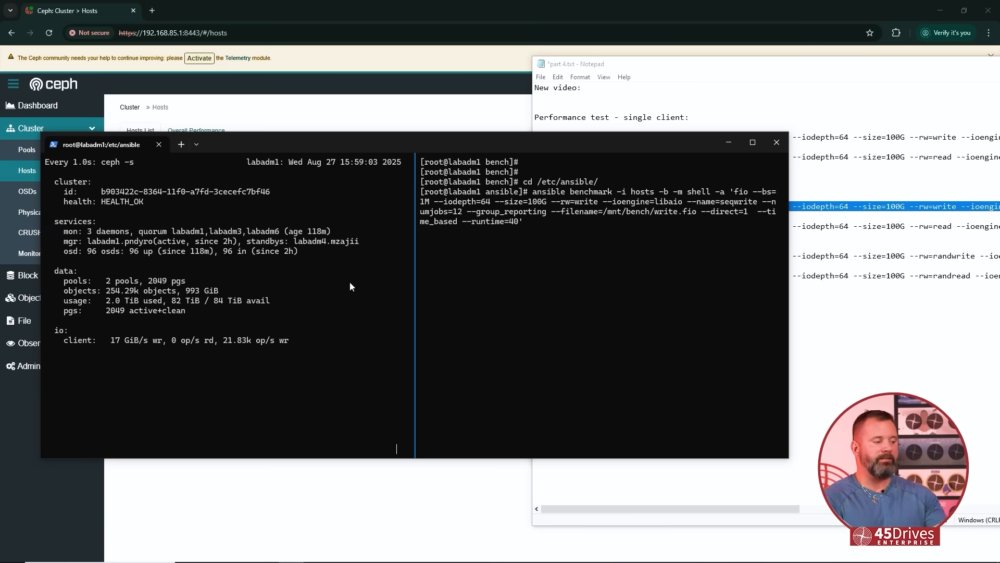
pyautogui.moveTo(453, 134)
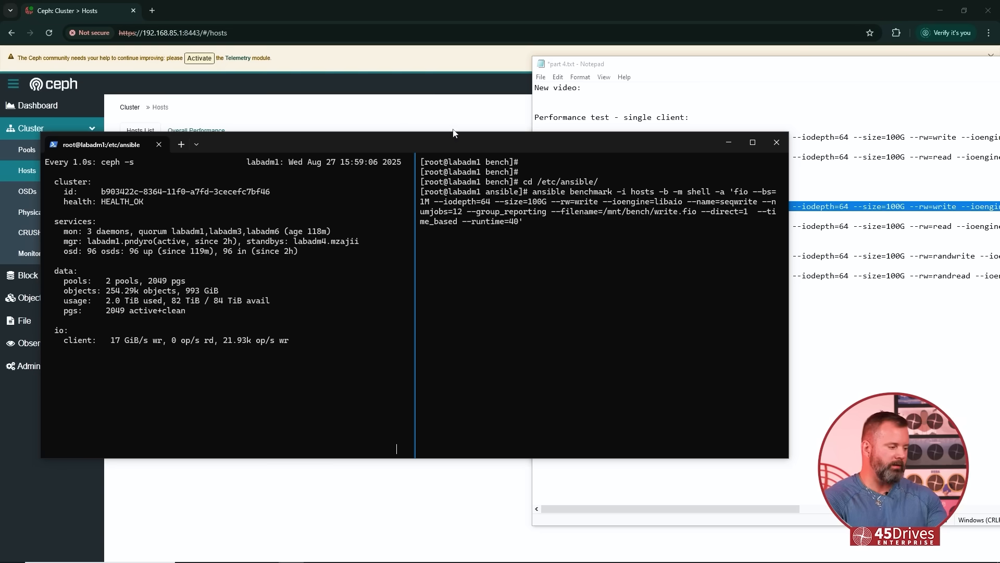
pyautogui.moveTo(310, 287)
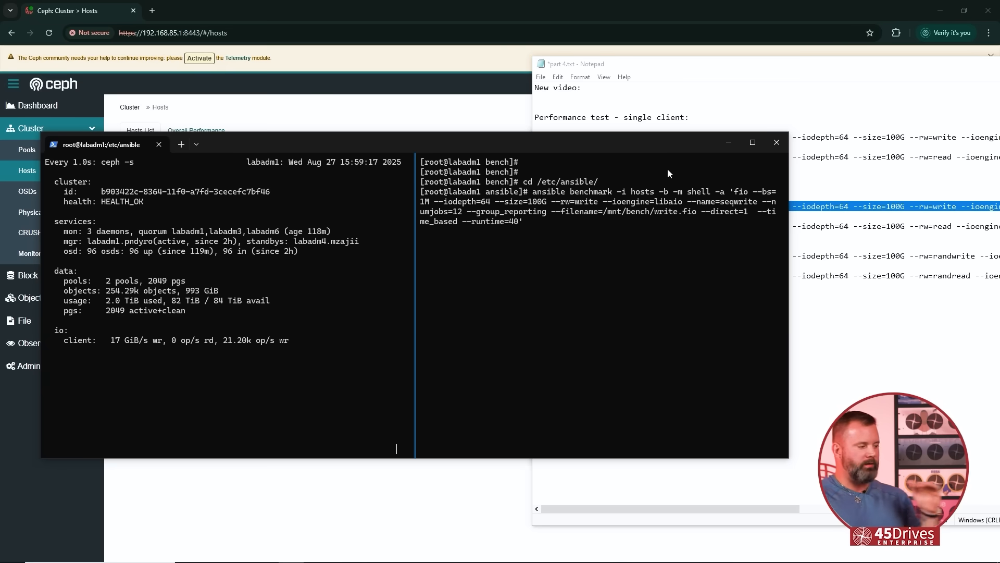
pyautogui.moveTo(312, 218)
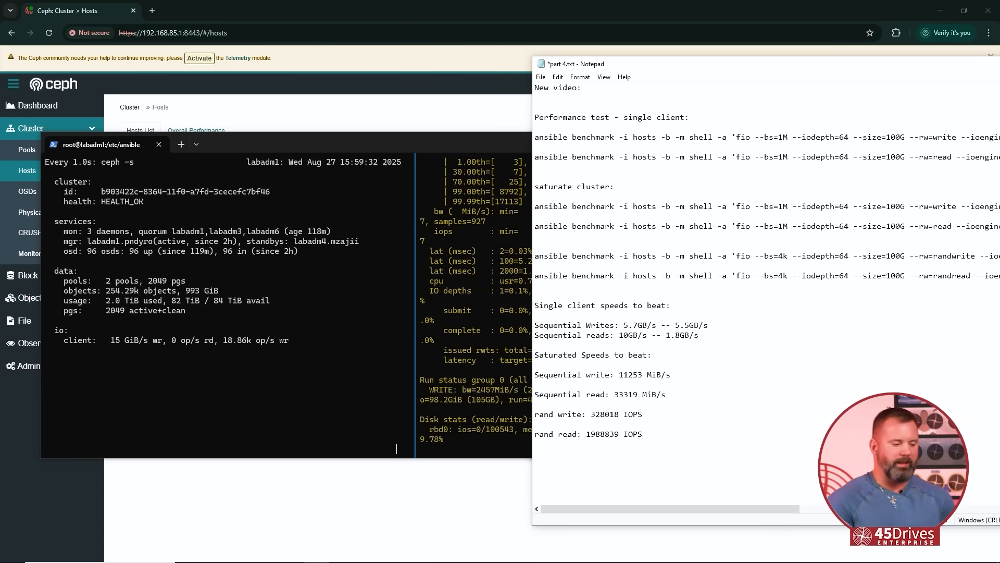
# Enter 16500 MiB/s beside the old 11253 MiB/s sequential write figure
pyautogui.write('16.')
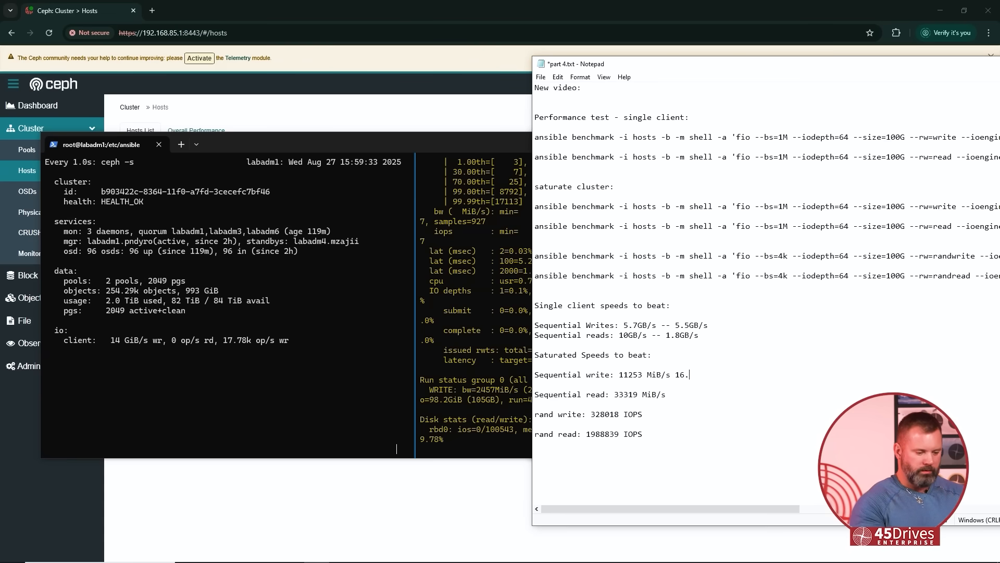
pyautogui.write('5')
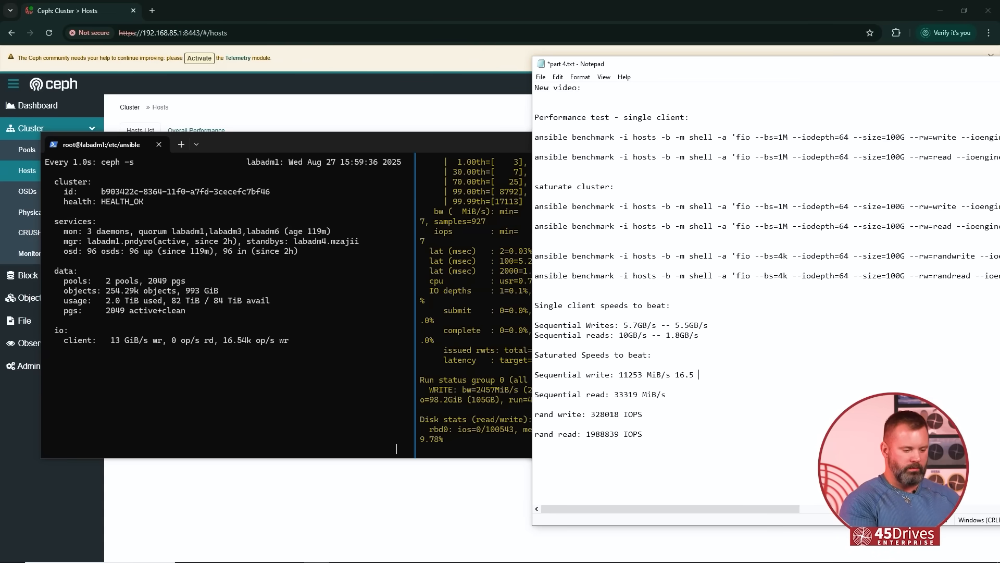
pyautogui.press('Backspace')
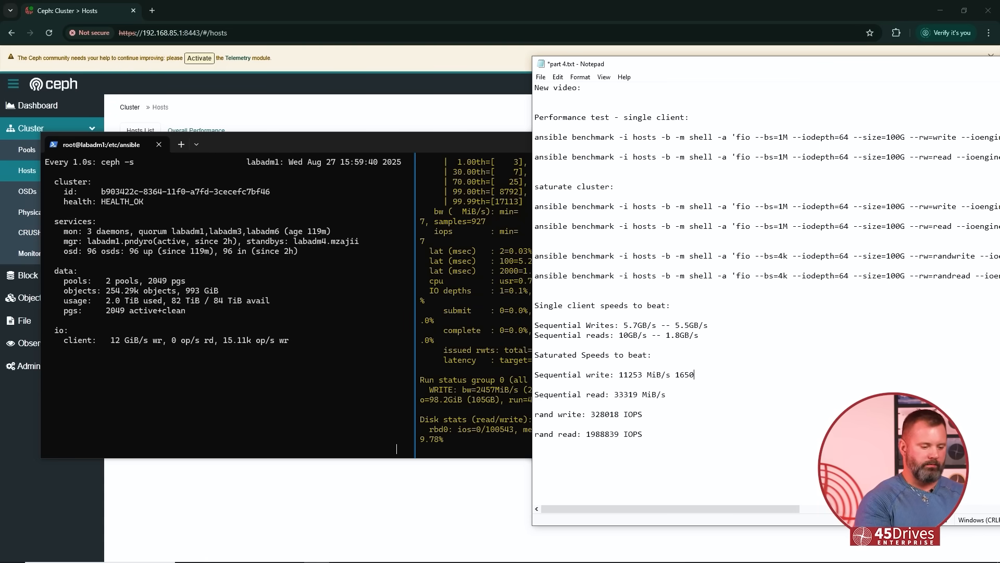
pyautogui.write('0')
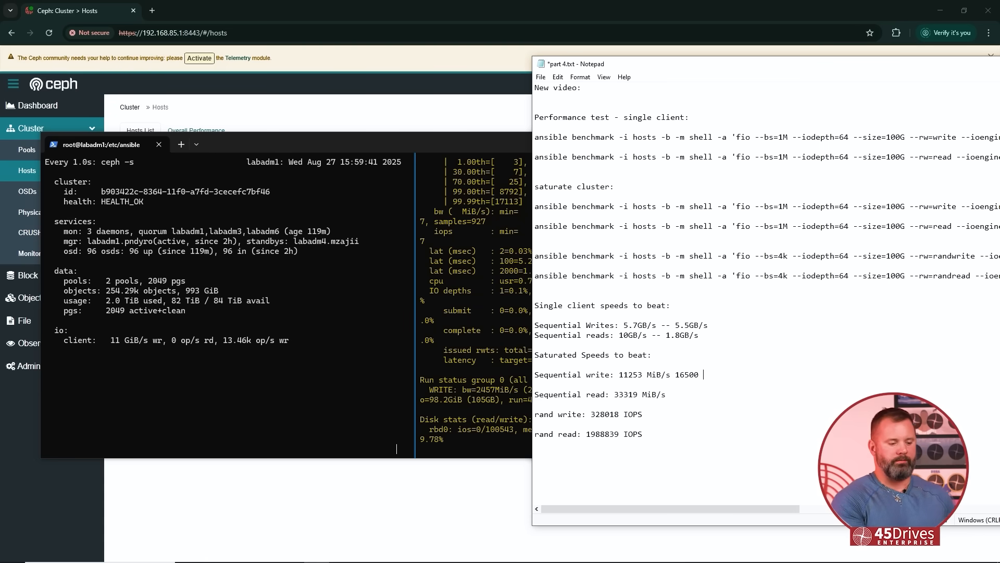
pyautogui.write('MiB/s')
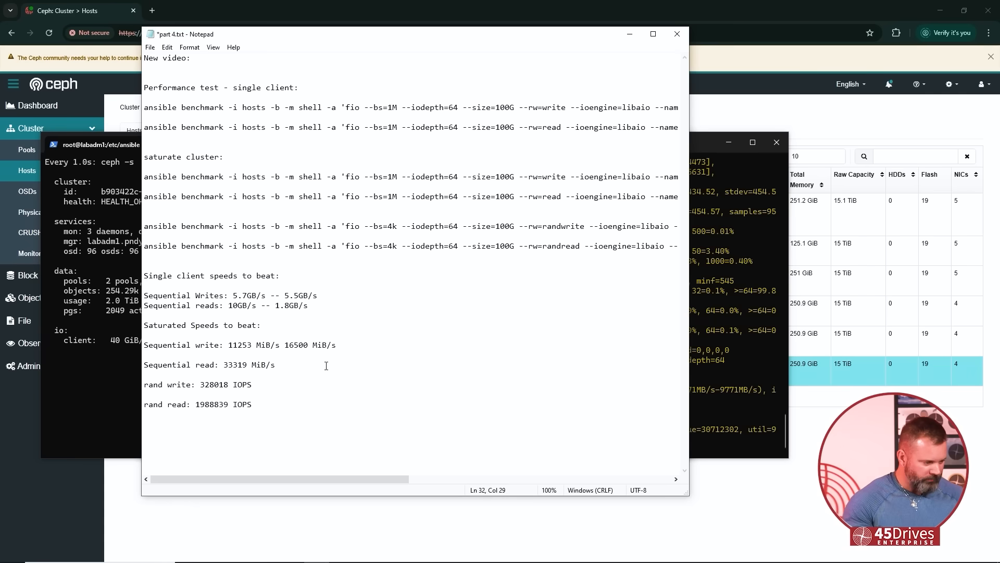
# Enter 49500 MiB/s beside the old 33319 MiB/s sequential read figure
pyautogui.write('49')
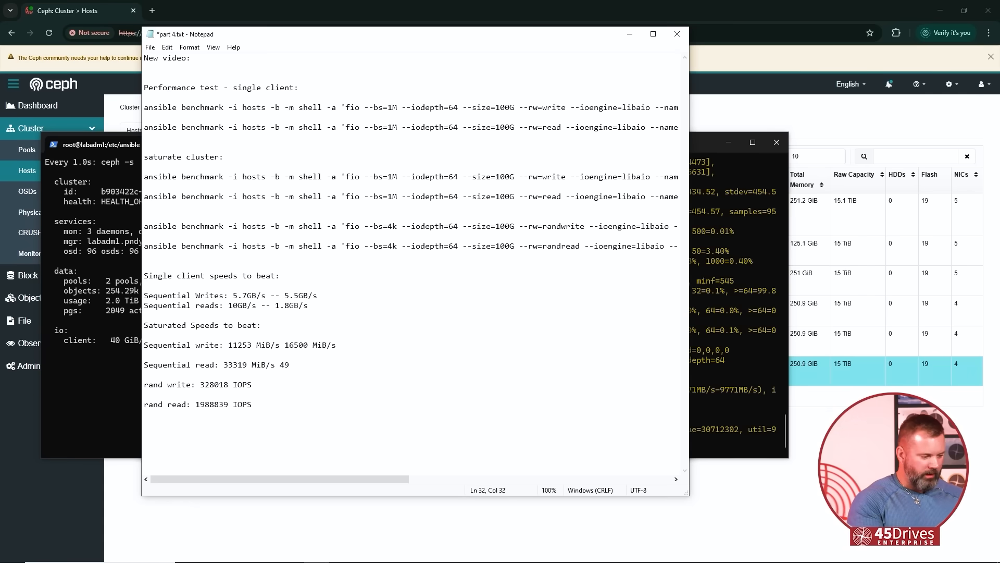
pyautogui.write('500')
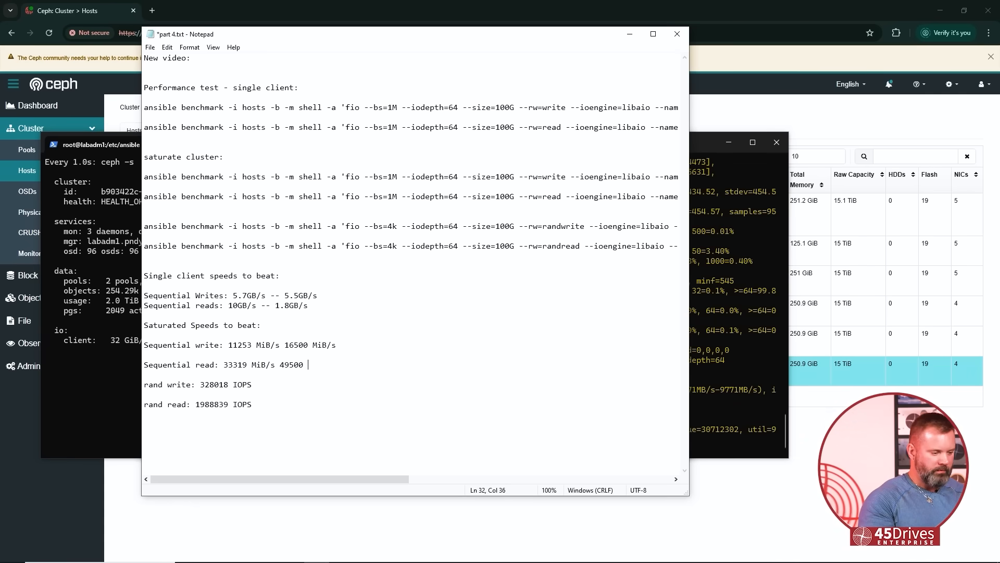
pyautogui.write('MiB/s')
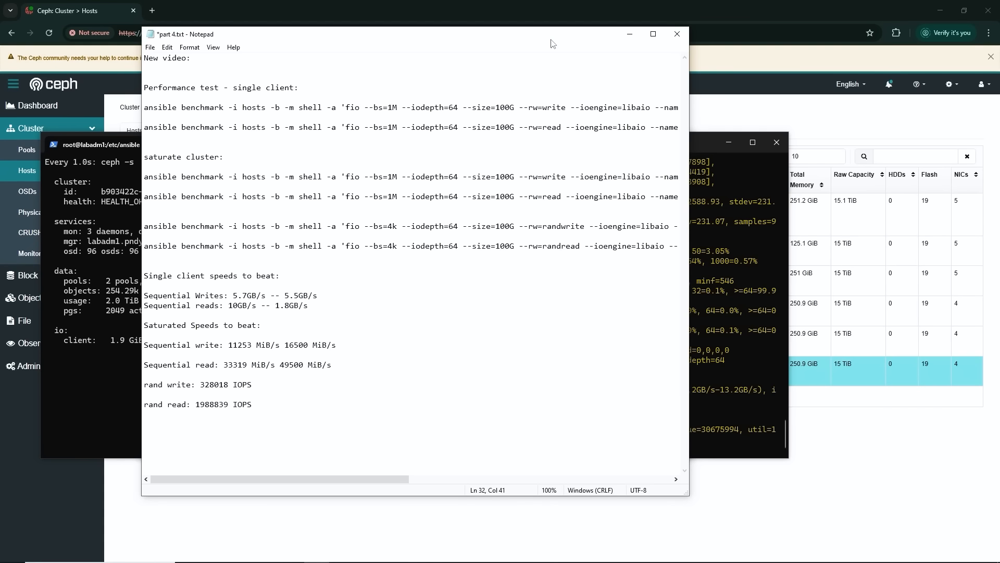
# Switch to the terminal for the ansible all-hosts 4k random write fio benchmark
pyautogui.click(652, 34)
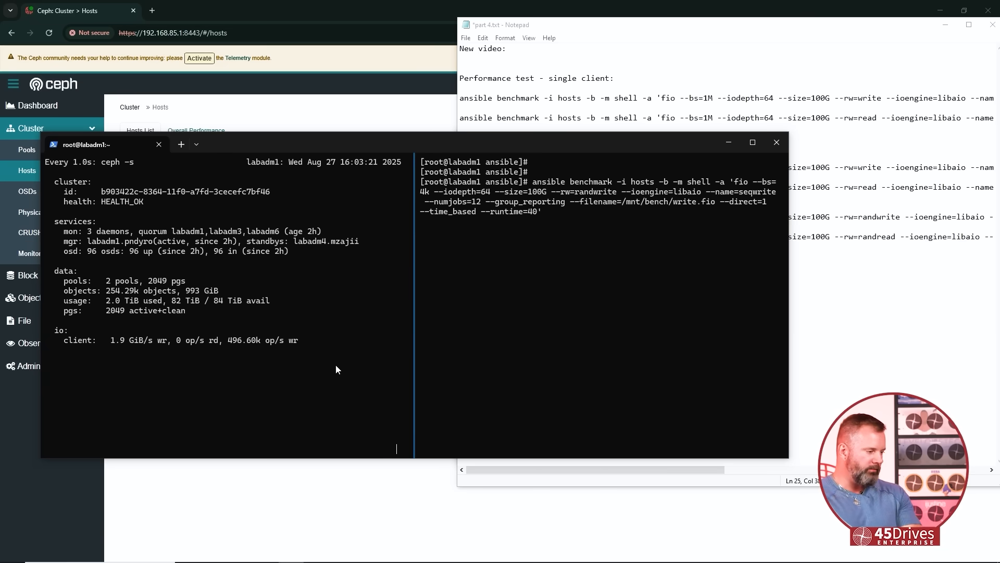
pyautogui.moveTo(325, 319)
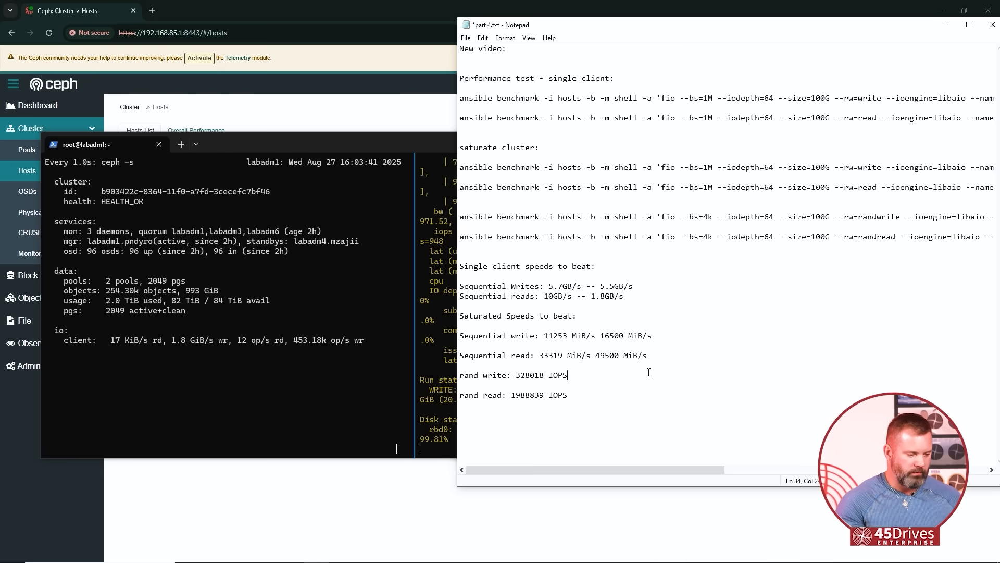
# Start the 515000 IOPS random write figure beside the old 328018 IOPS
pyautogui.write('515000')
pyautogui.click(730, 395)
pyautogui.write(' 2300000')
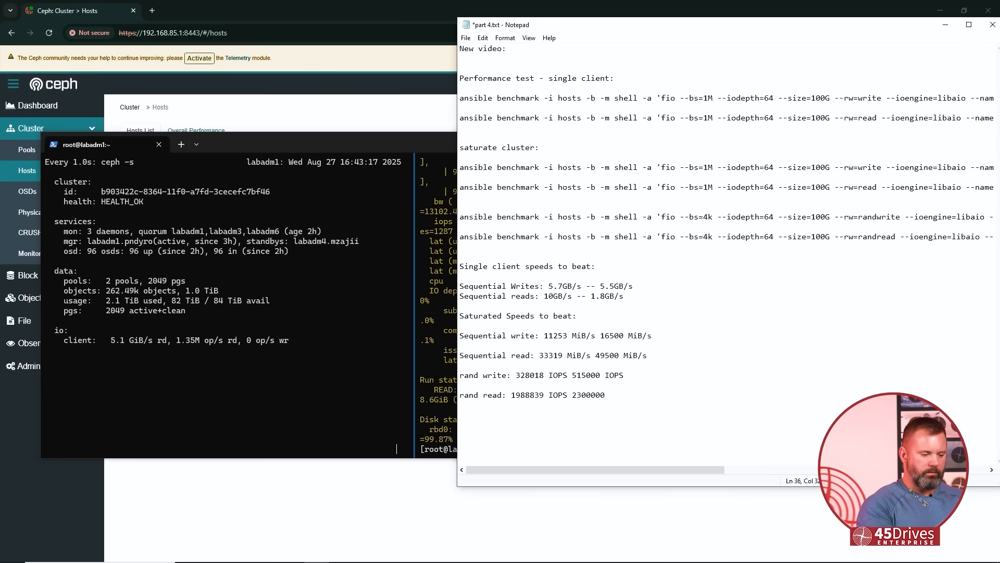
# Finish the 2300000 IOPS random read figure with its IOPS unit beside 1988839 IOPS
pyautogui.write('IOPS')
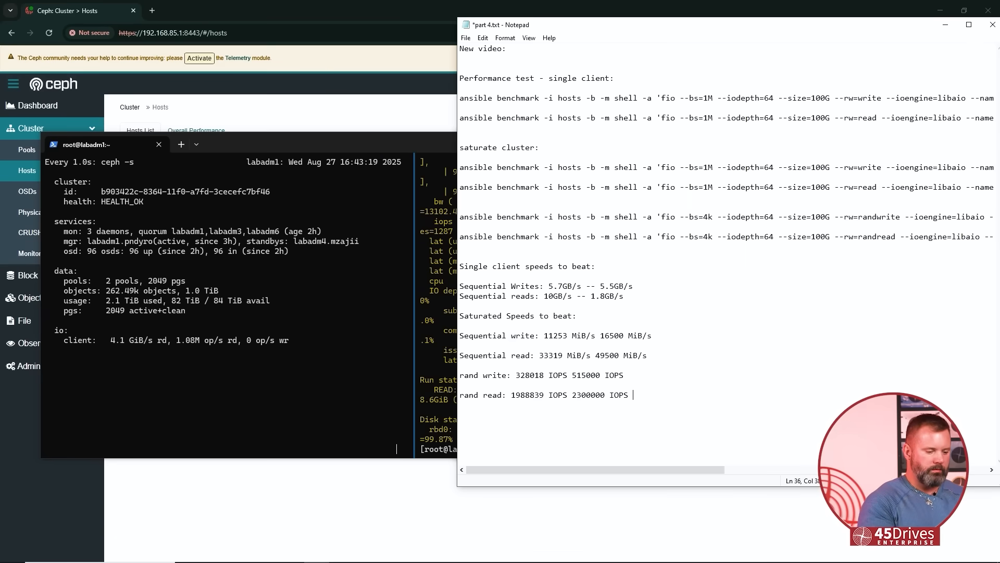